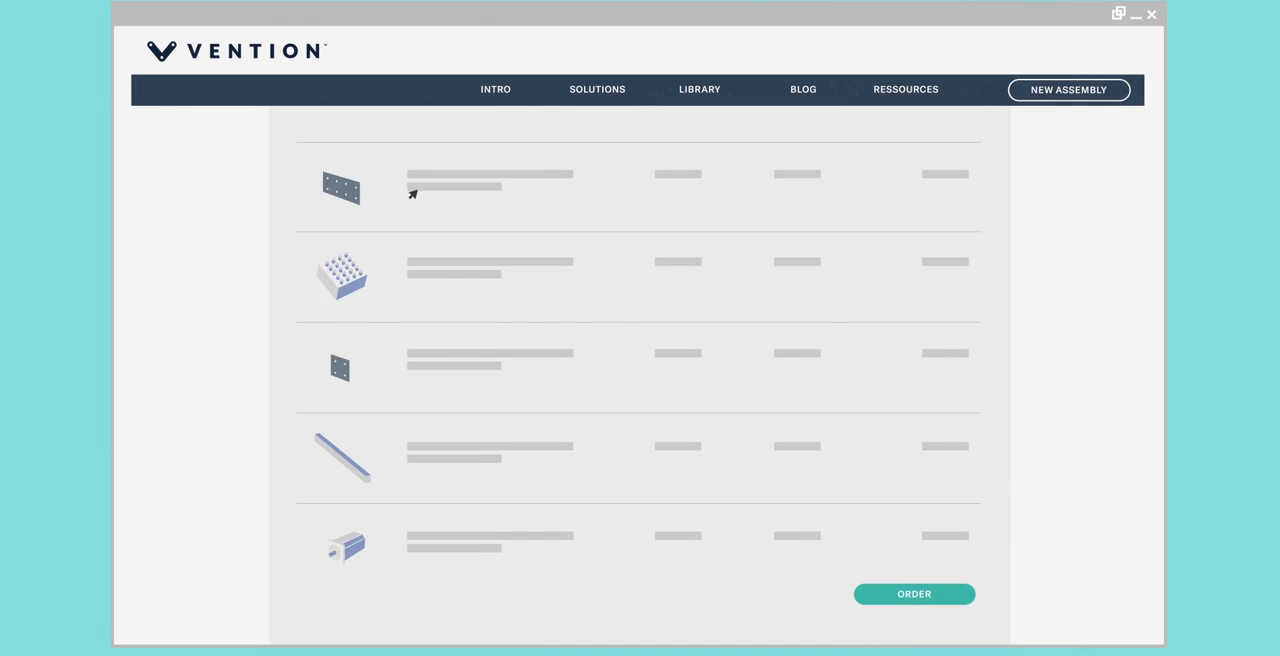
Return to the Vention home page via the logo on the order page
left_click(1048, 24)
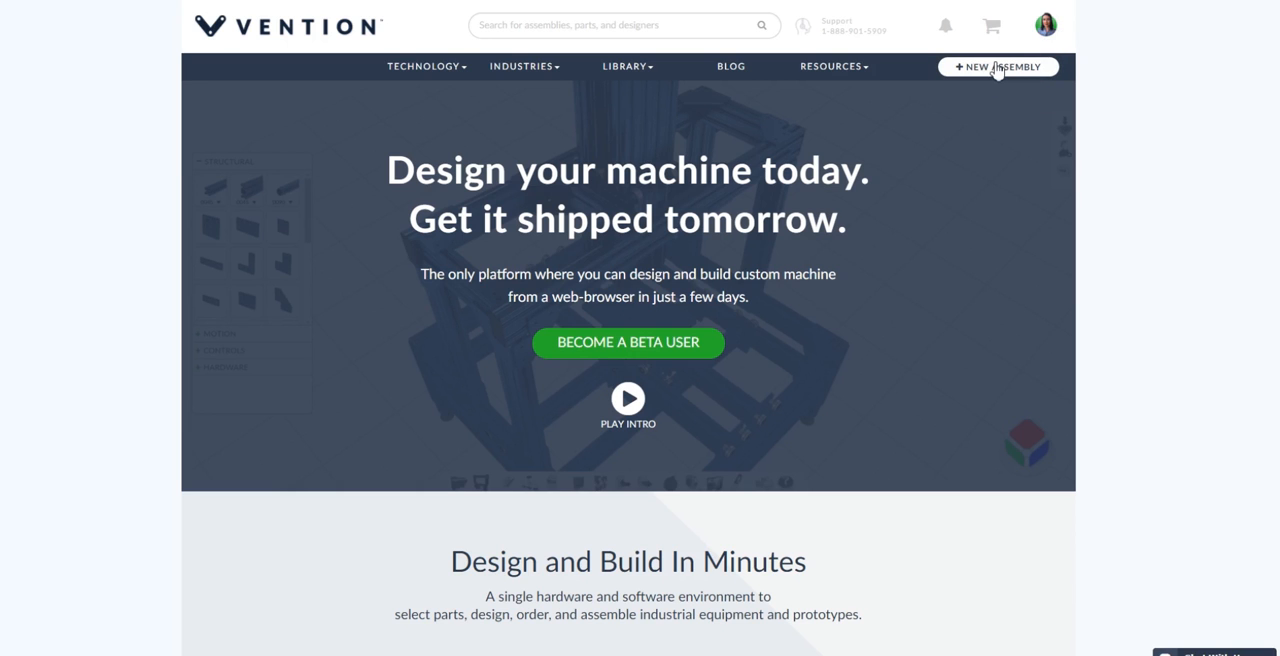
Begin a new assembly named 'Vention Demo', described 'Demo Design', in the Industrial carts category
left_click(996, 66)
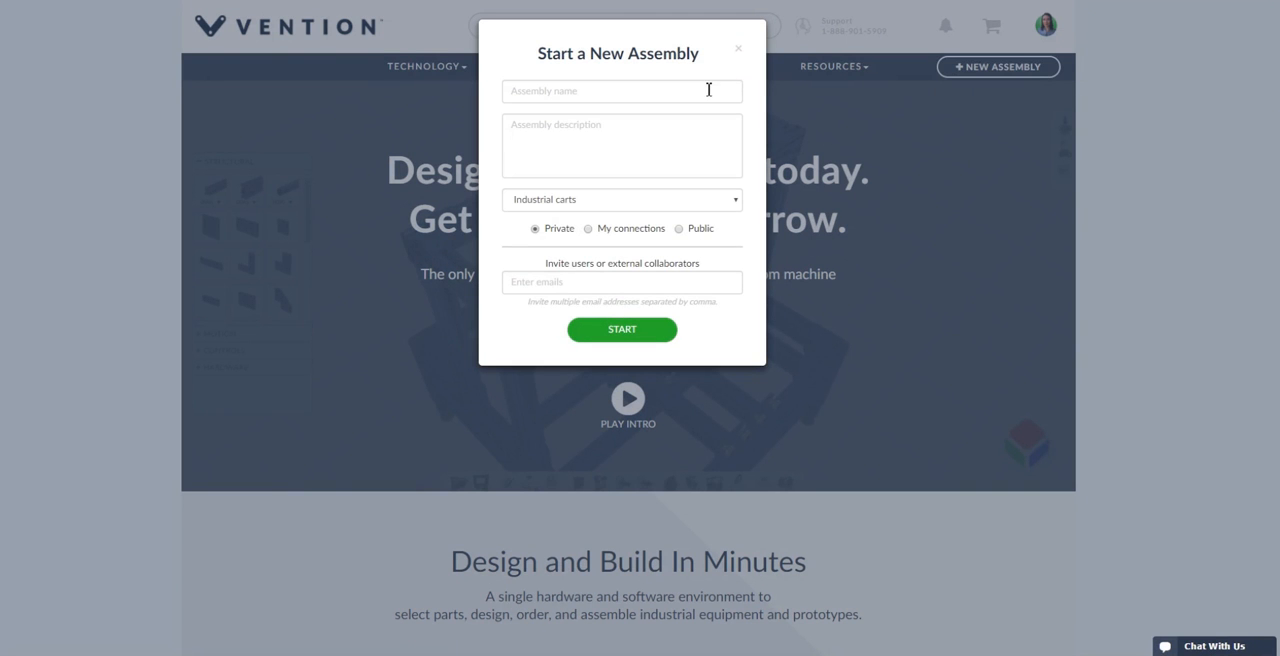
type("Vention")
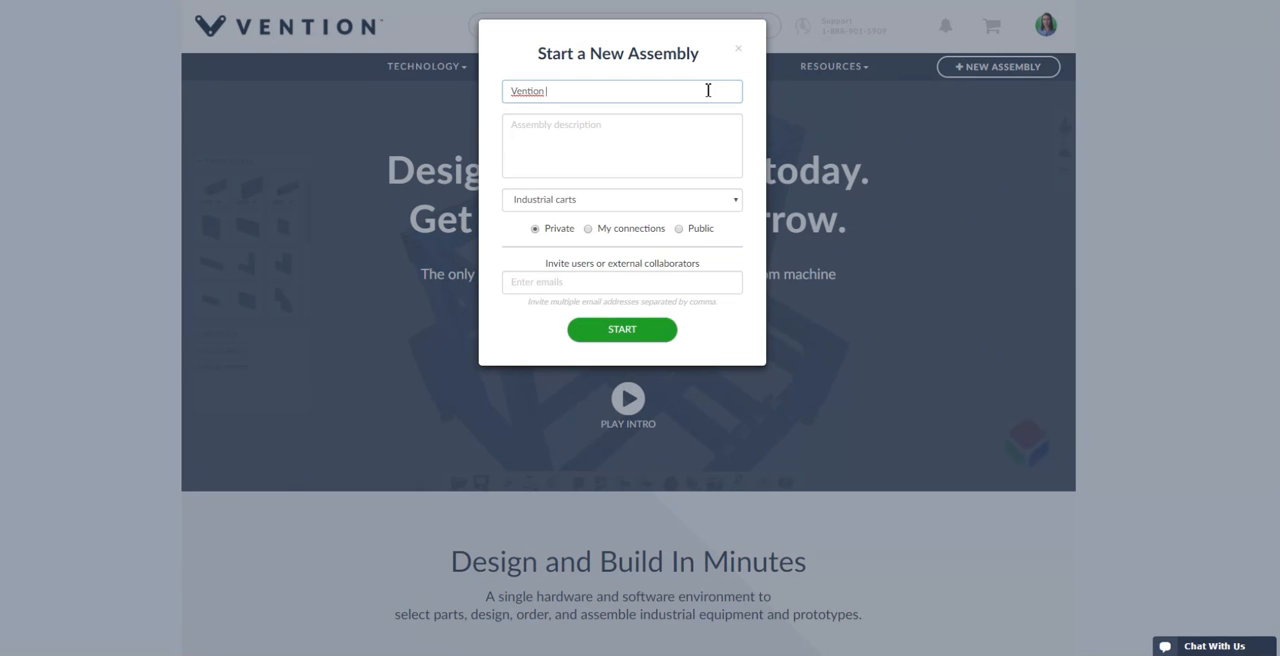
type("Demo")
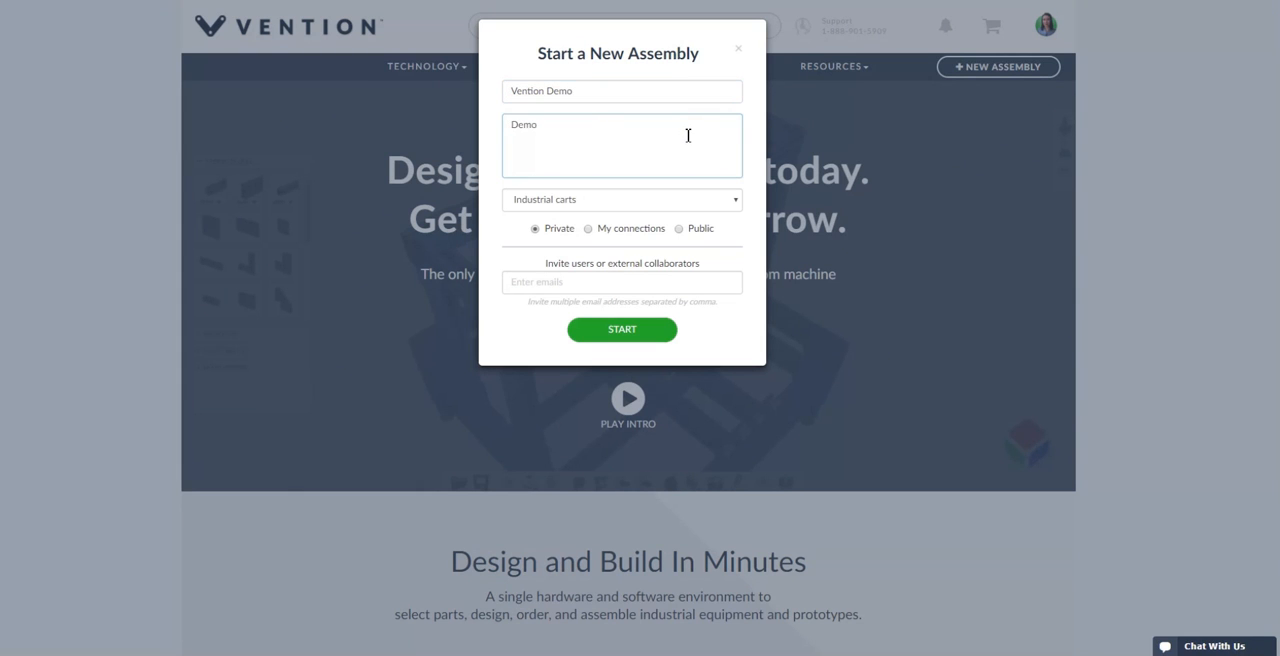
type("Design")
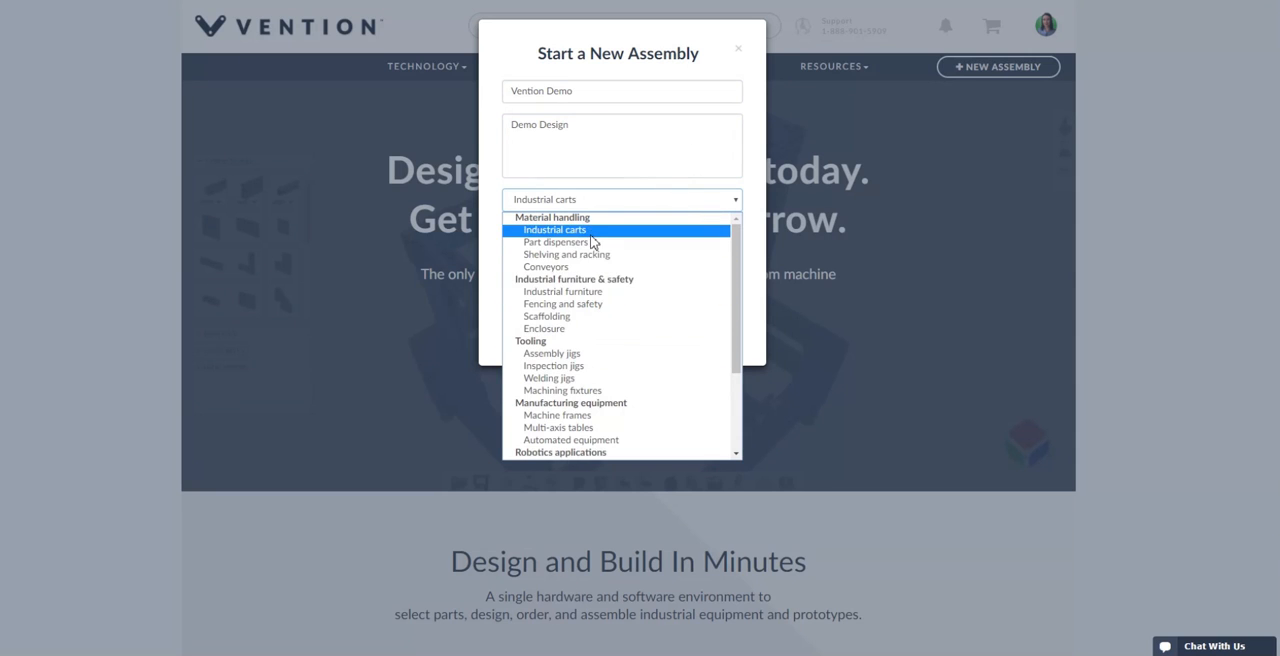
left_click(556, 228)
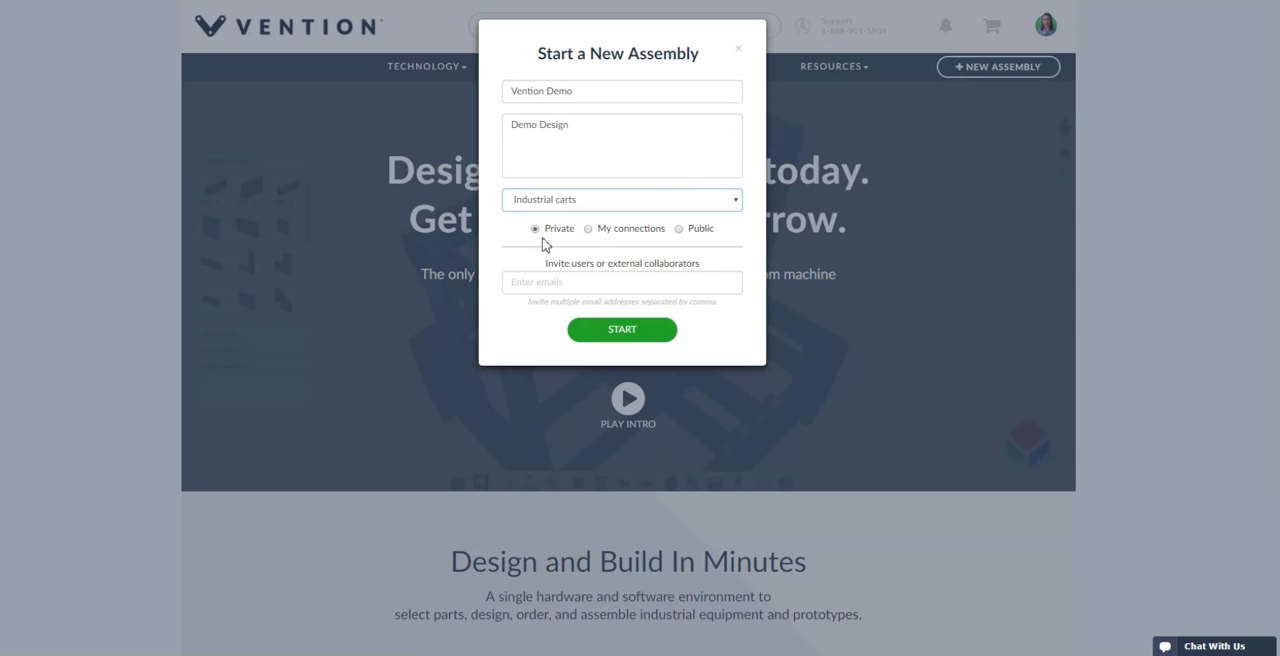
mouse_move(592, 244)
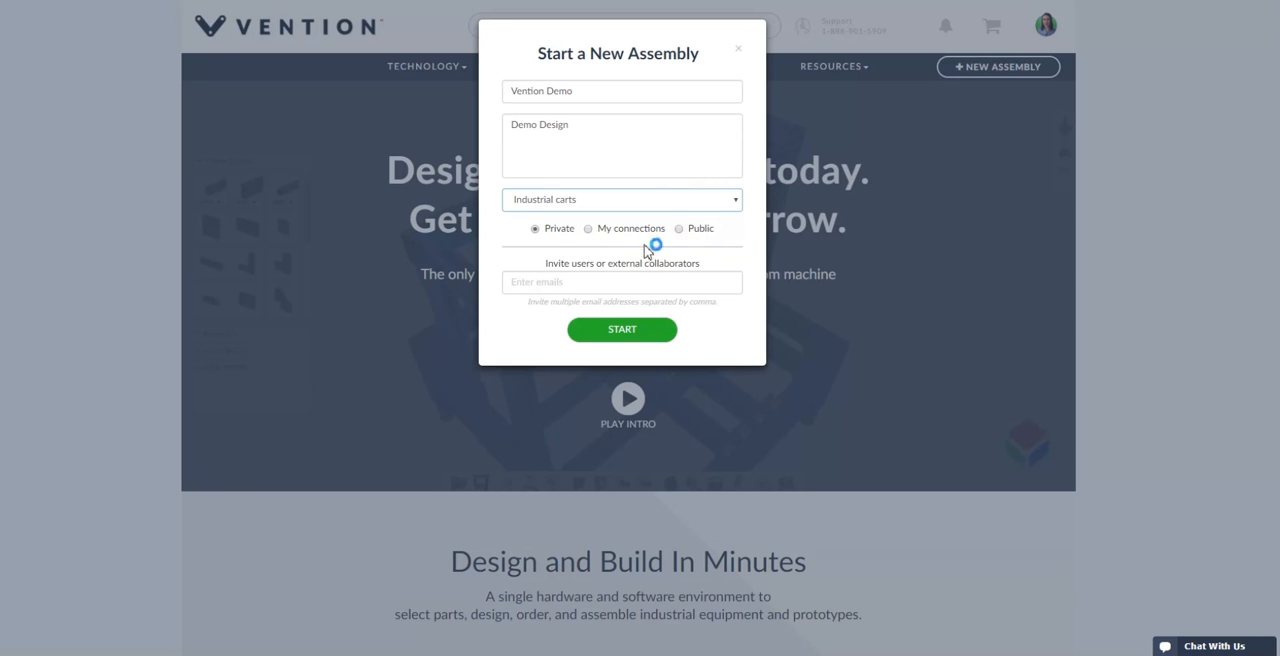
left_click(620, 282)
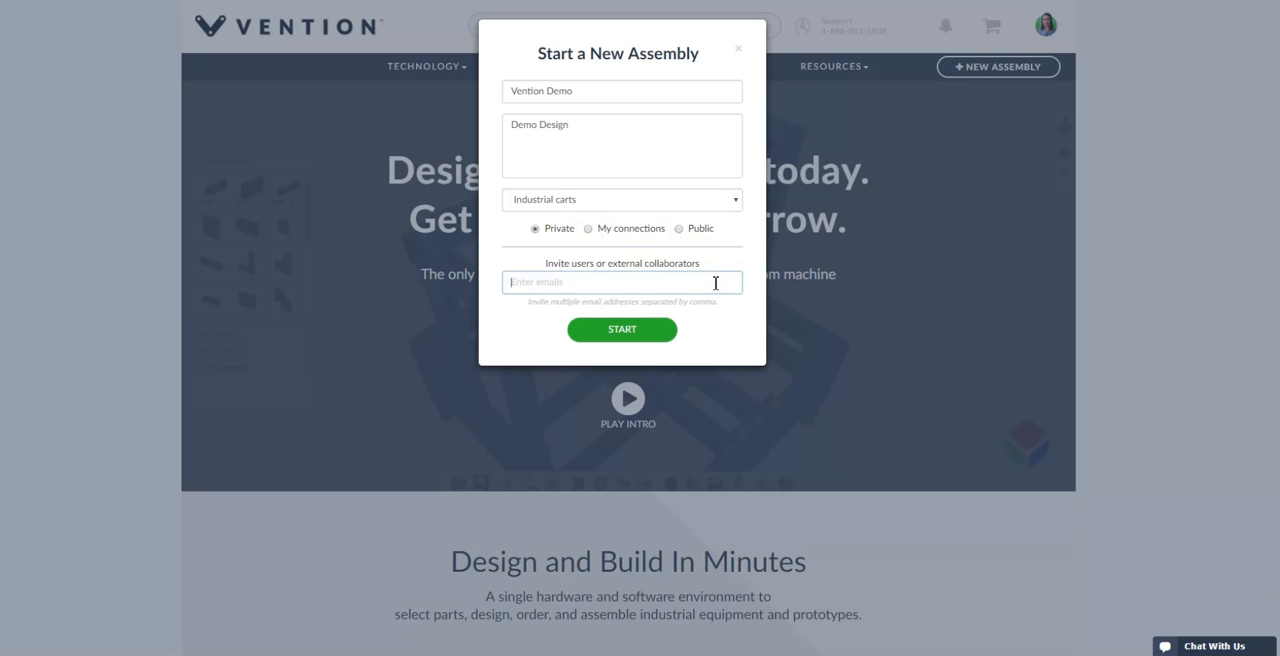
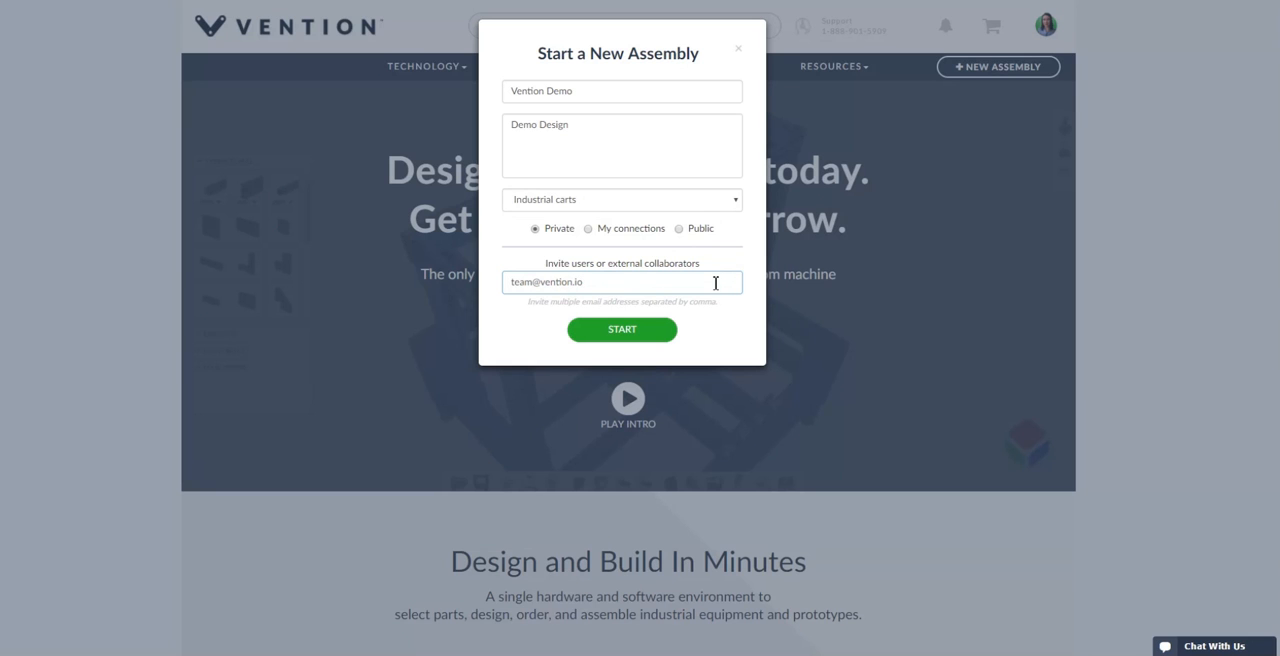
left_click(620, 328)
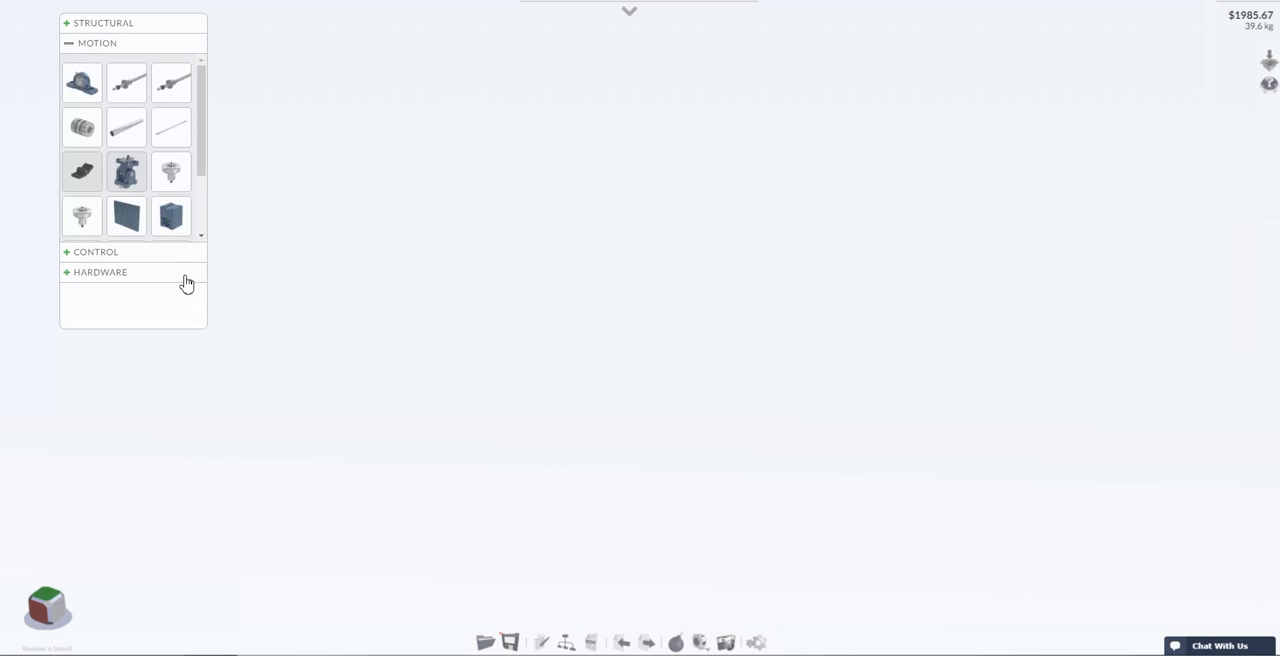
Browse the Hardware and Motion categories, then show the Structural extrusion parts
left_click(100, 272)
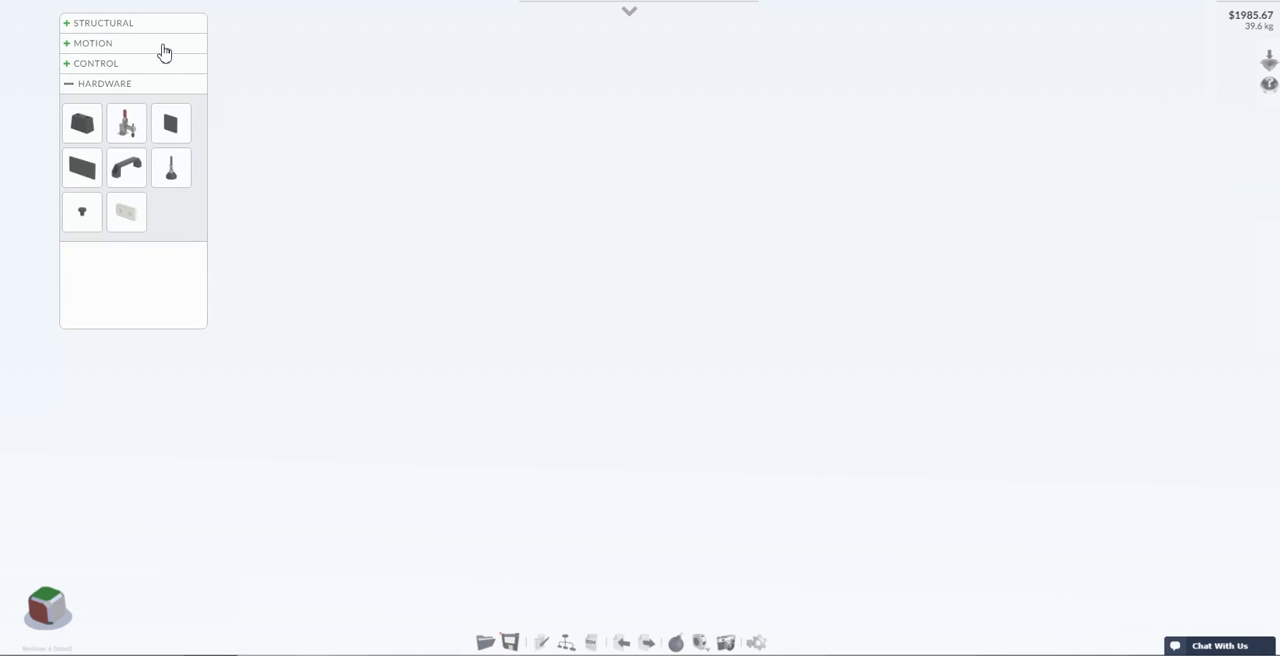
left_click(92, 42)
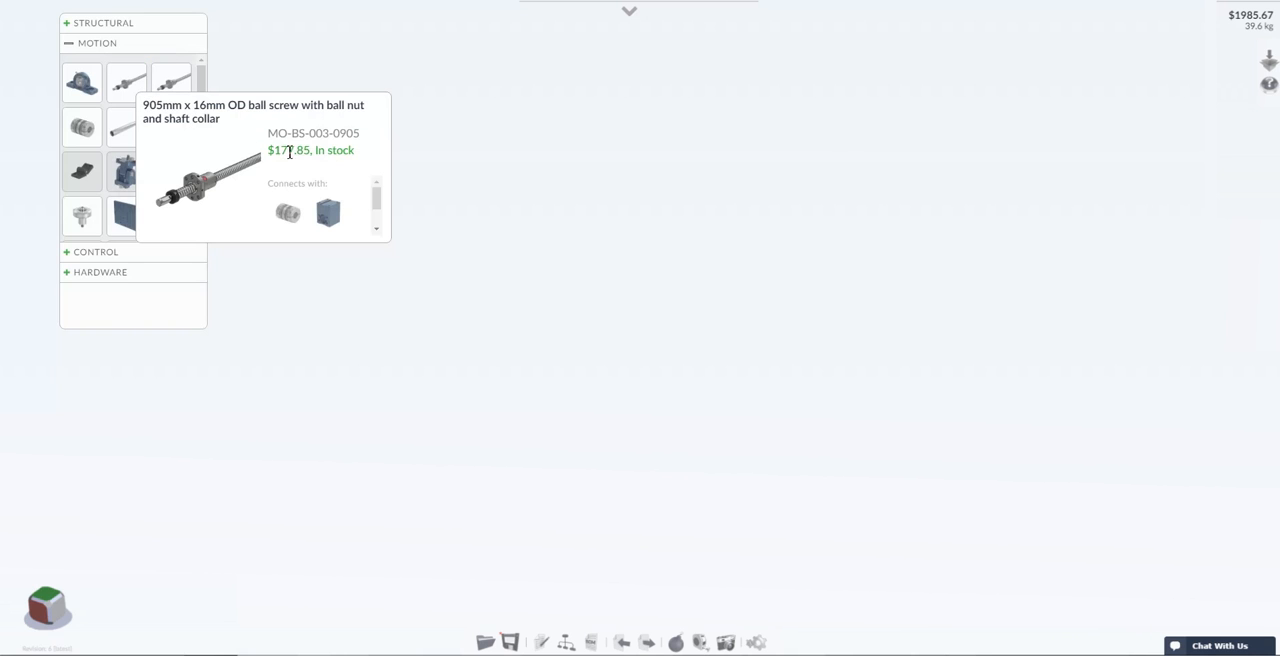
mouse_move(302, 170)
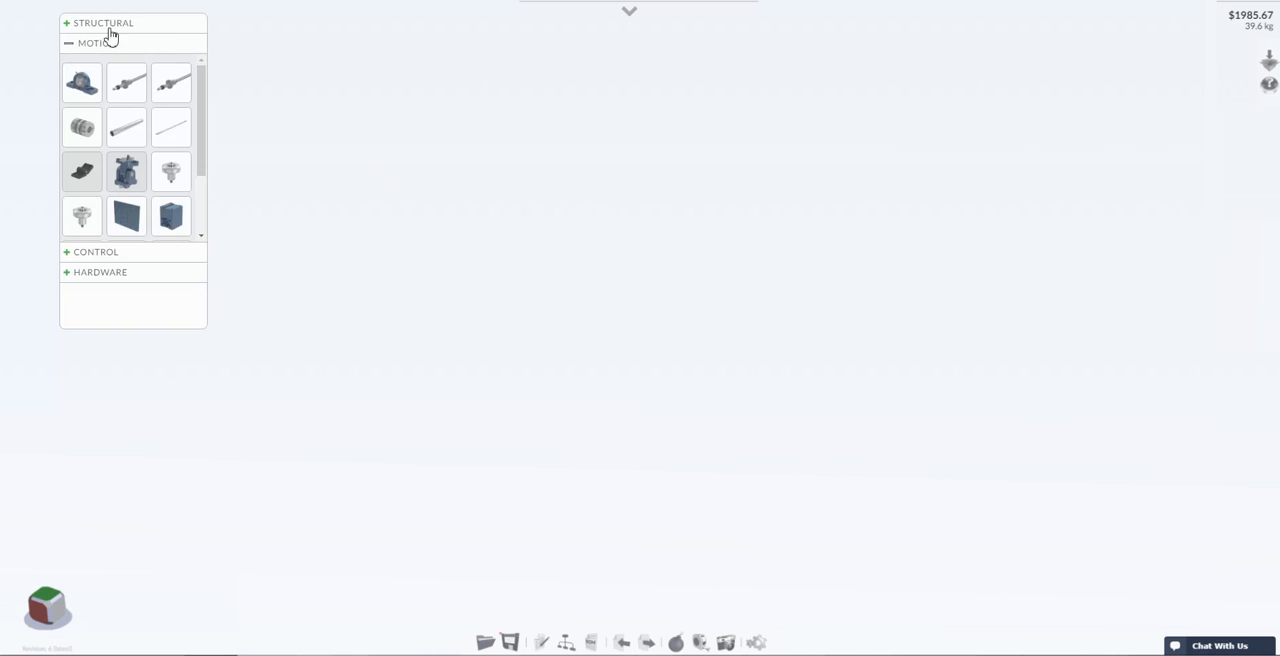
left_click(104, 22)
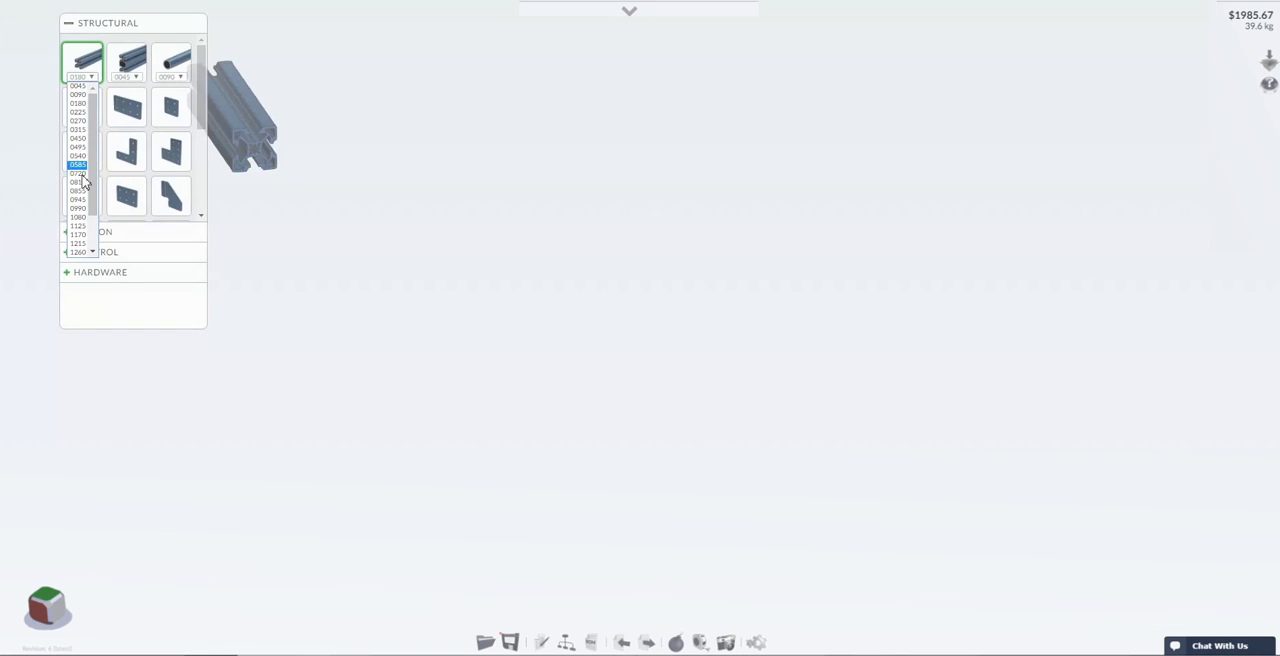
Pick an extrusion length and nudge the green extrusion so its end meets the blue extrusion
left_click(78, 172)
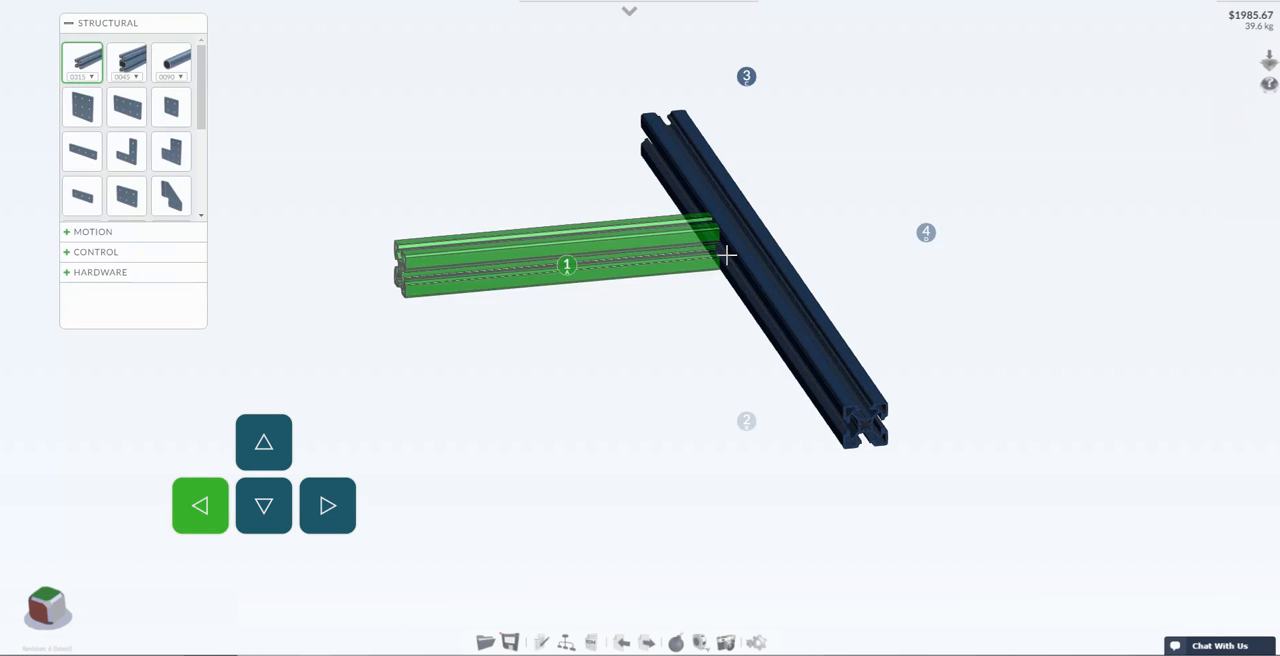
left_click(328, 504)
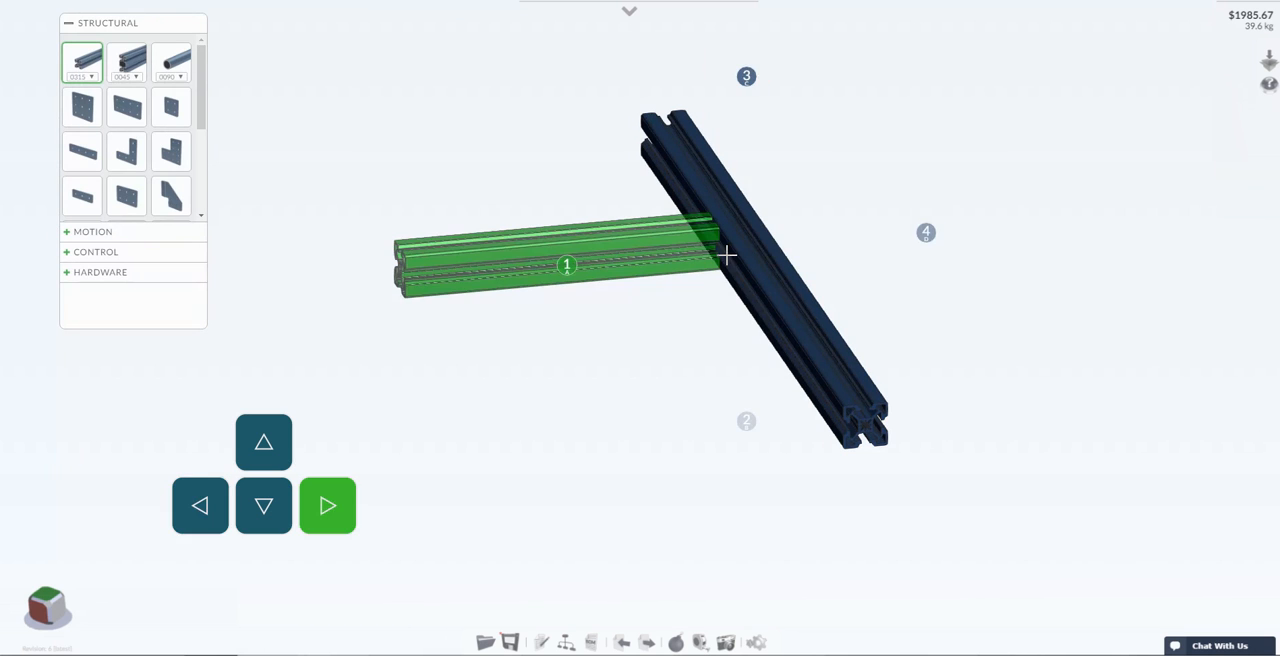
left_click(328, 504)
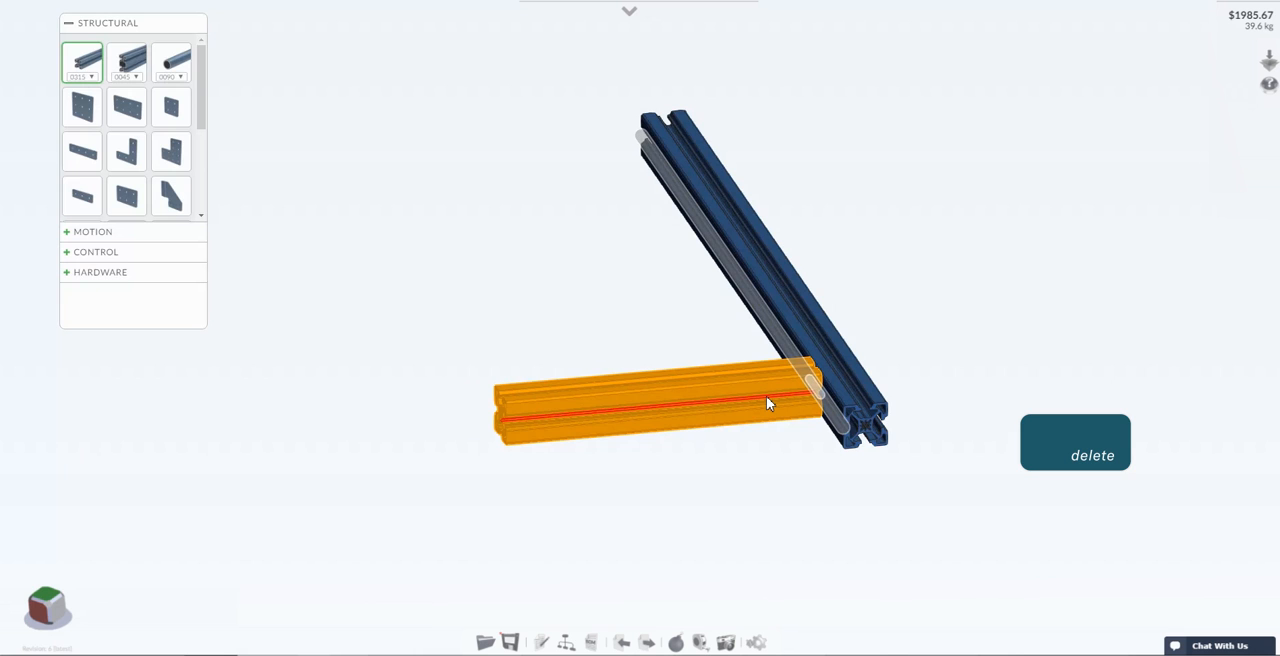
Finish placement in empty space, leading to the full cart frame with casters and handles
left_click(1076, 442)
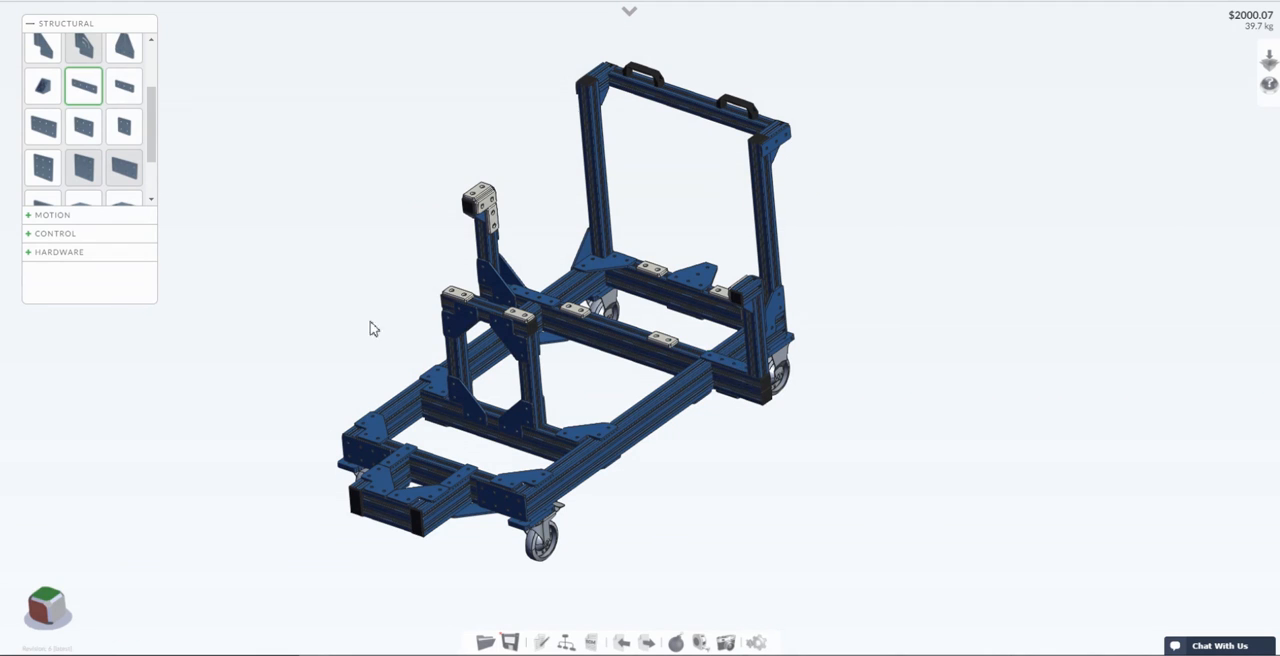
Mount a hardware pad on the upper right crossbar, bringing the price to $2011.18
left_click(738, 372)
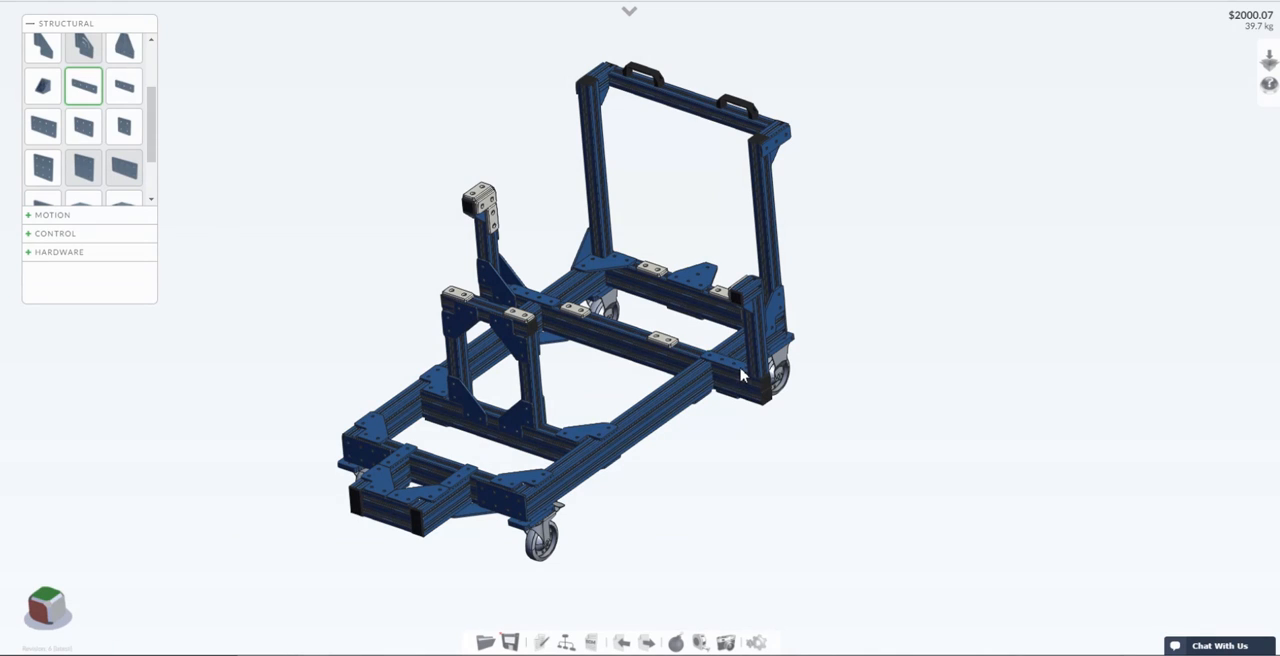
mouse_move(796, 428)
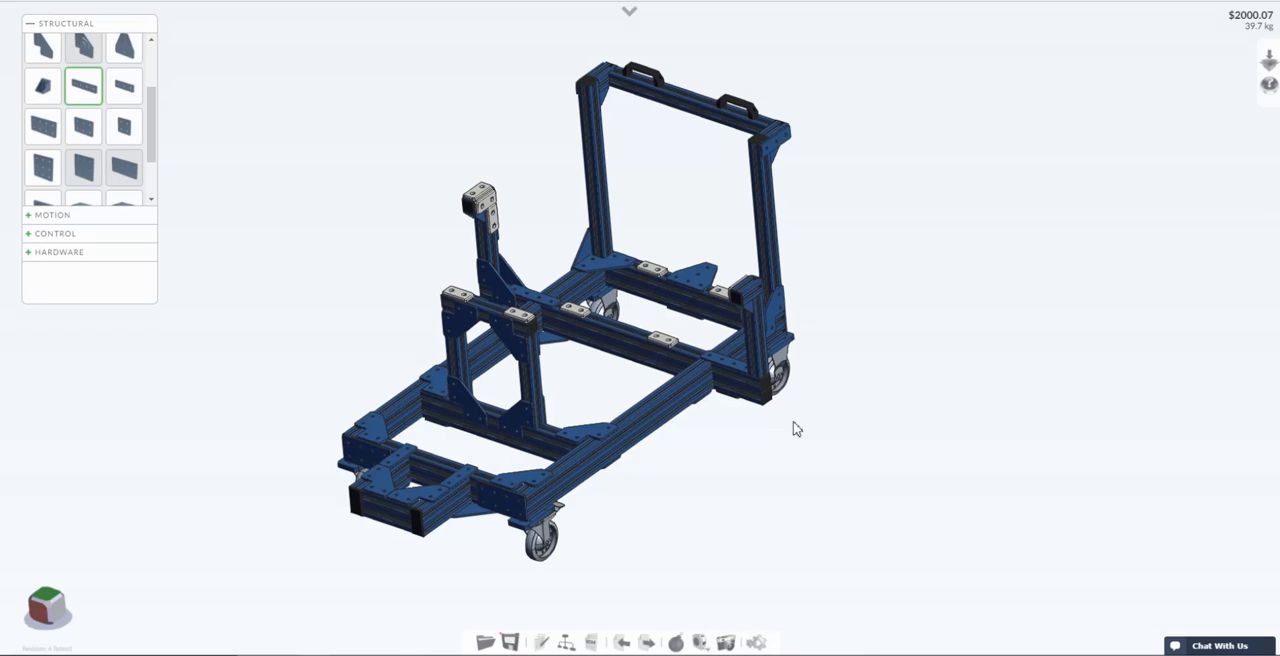
mouse_move(1220, 40)
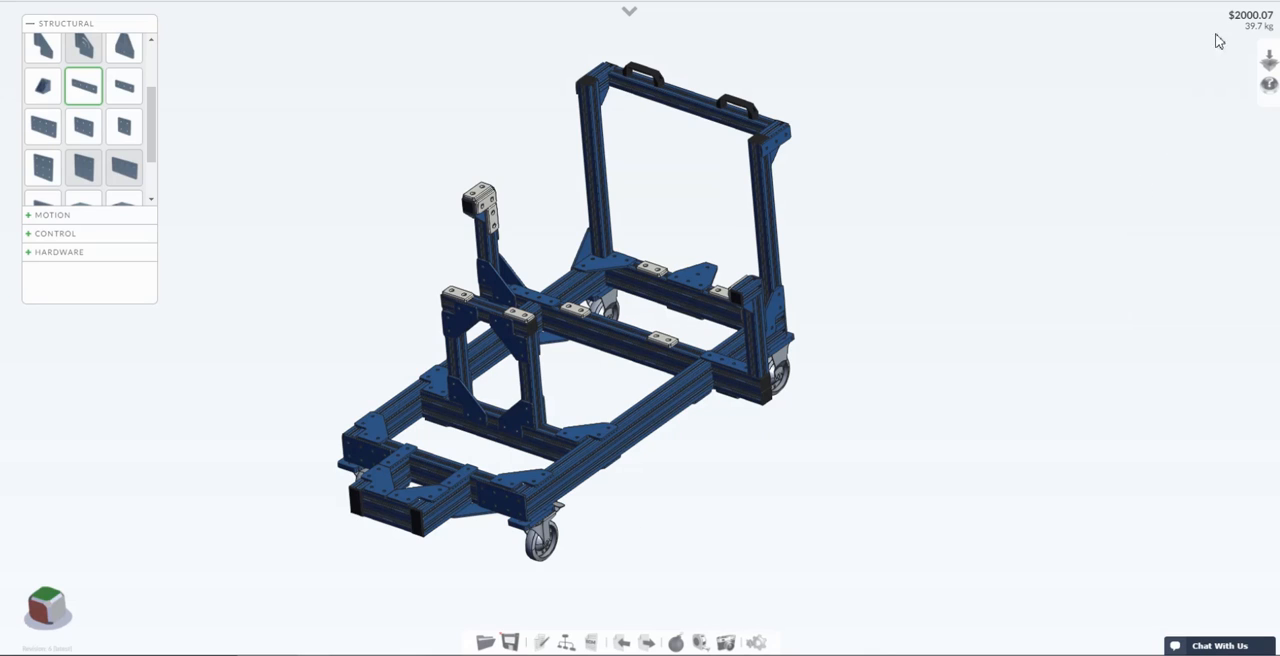
mouse_move(1240, 40)
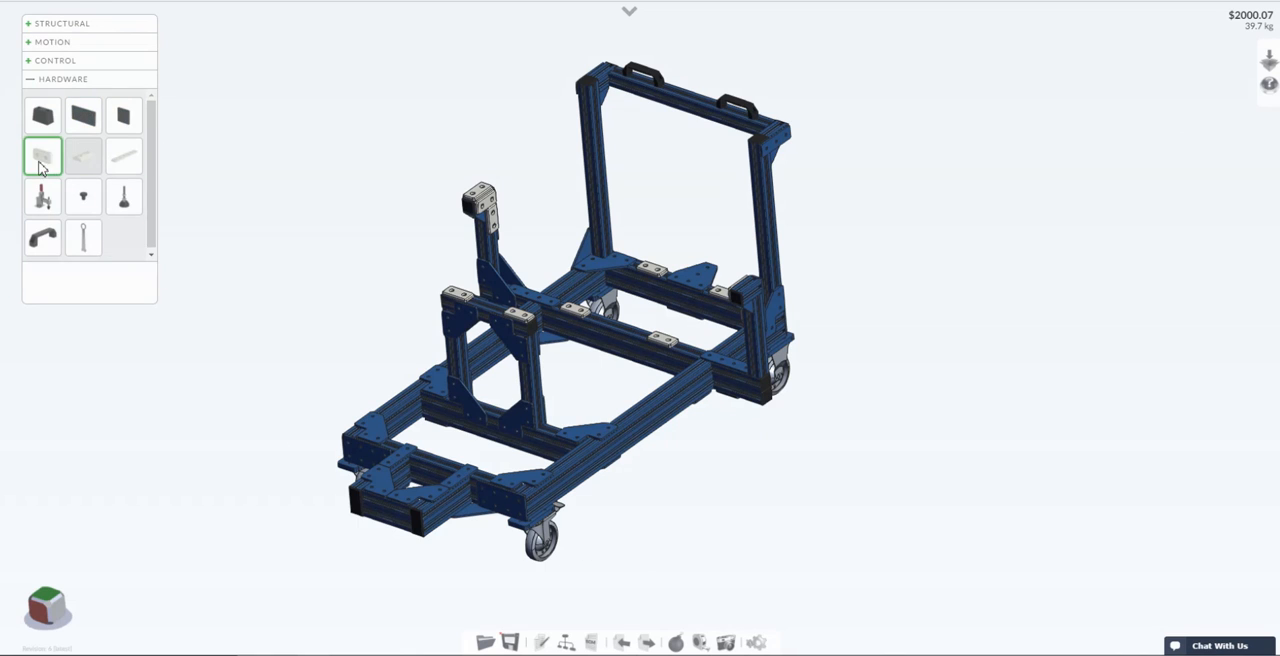
mouse_move(738, 288)
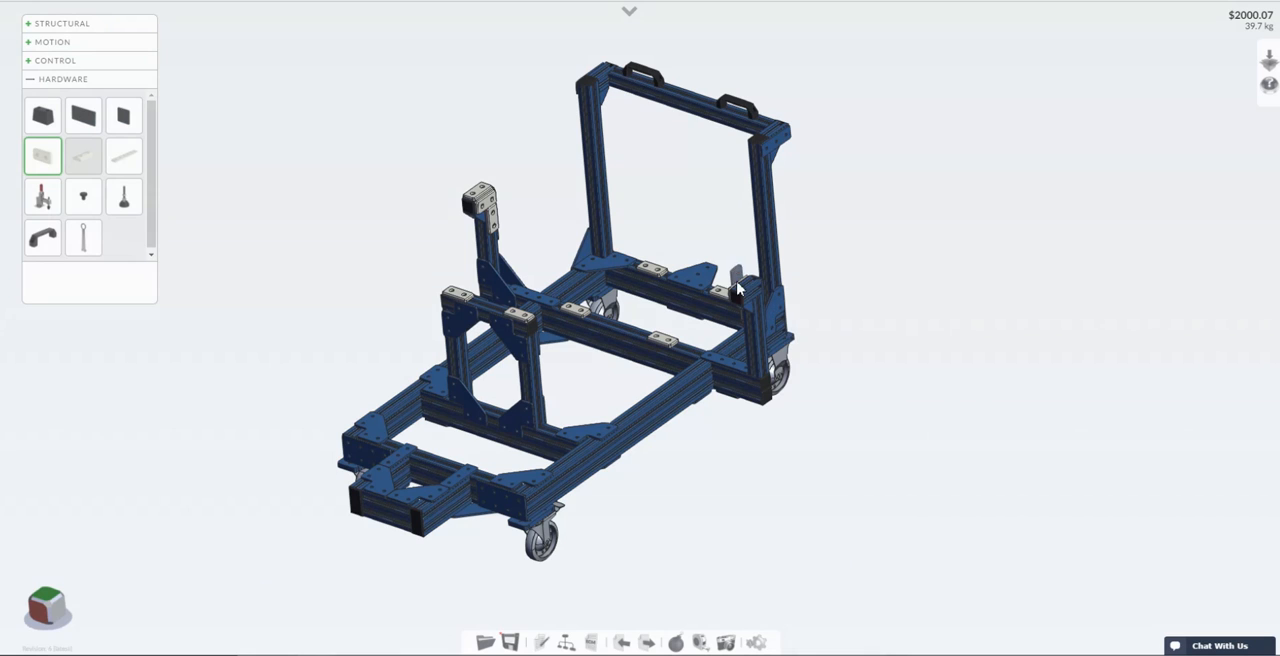
left_click(744, 290)
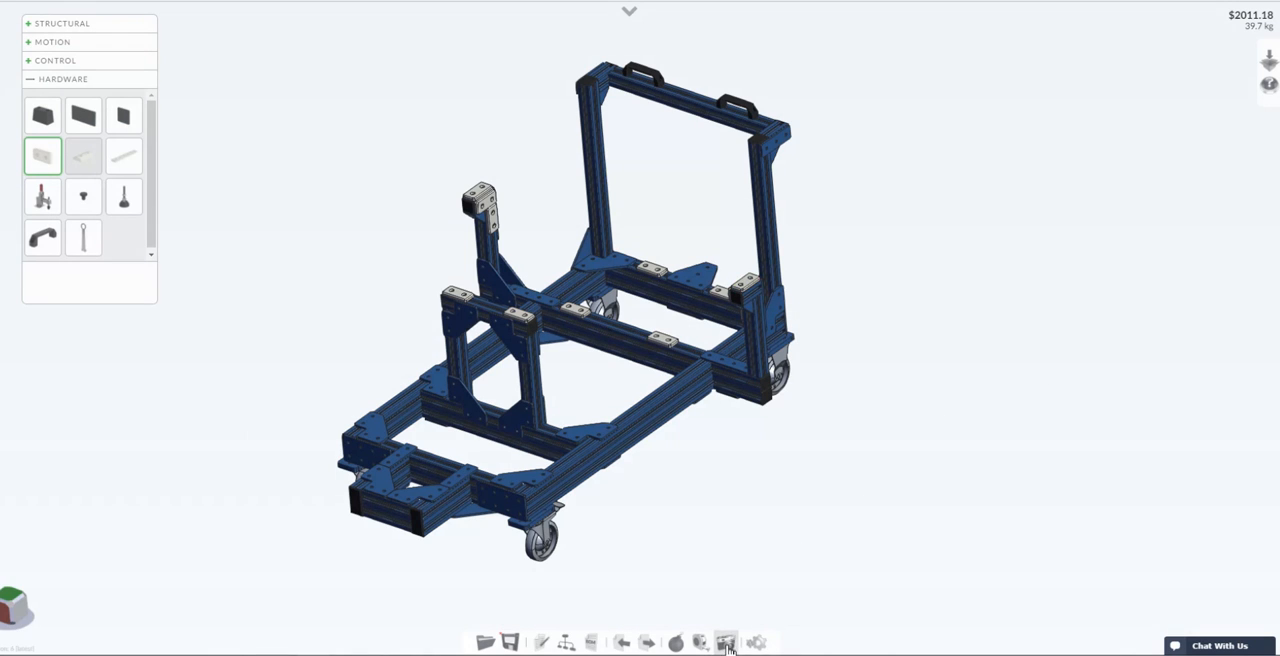
Save the current cart view as the design's thumbnail
left_click(726, 642)
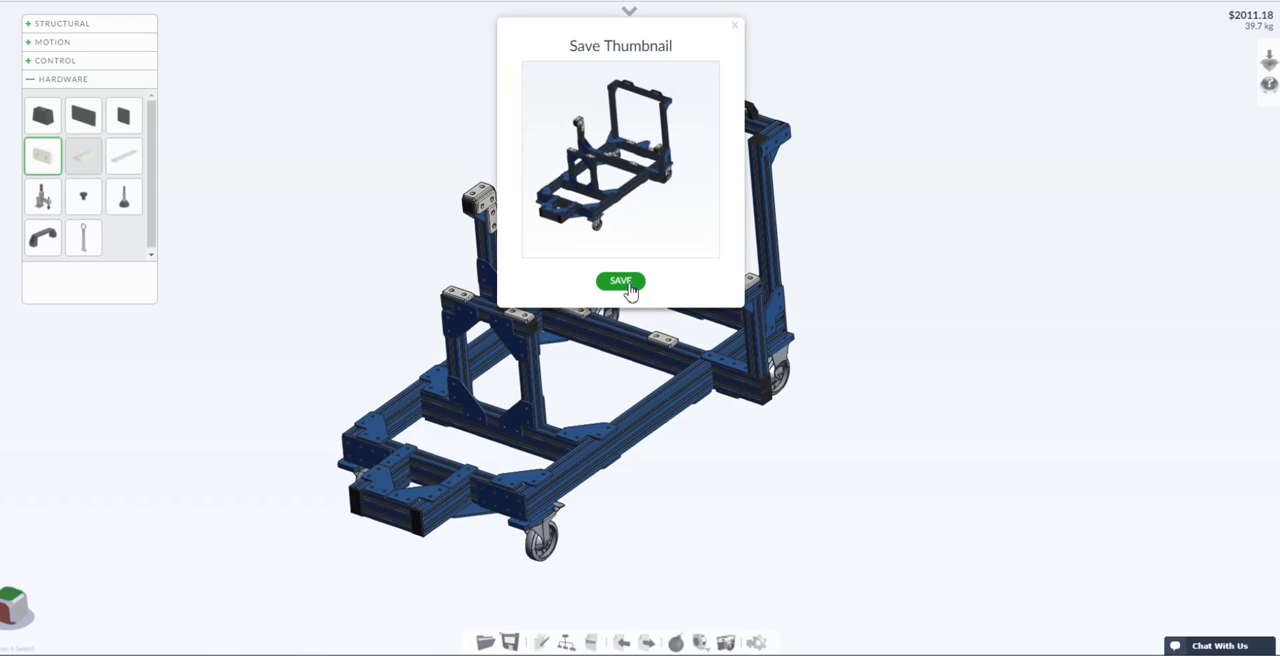
left_click(620, 280)
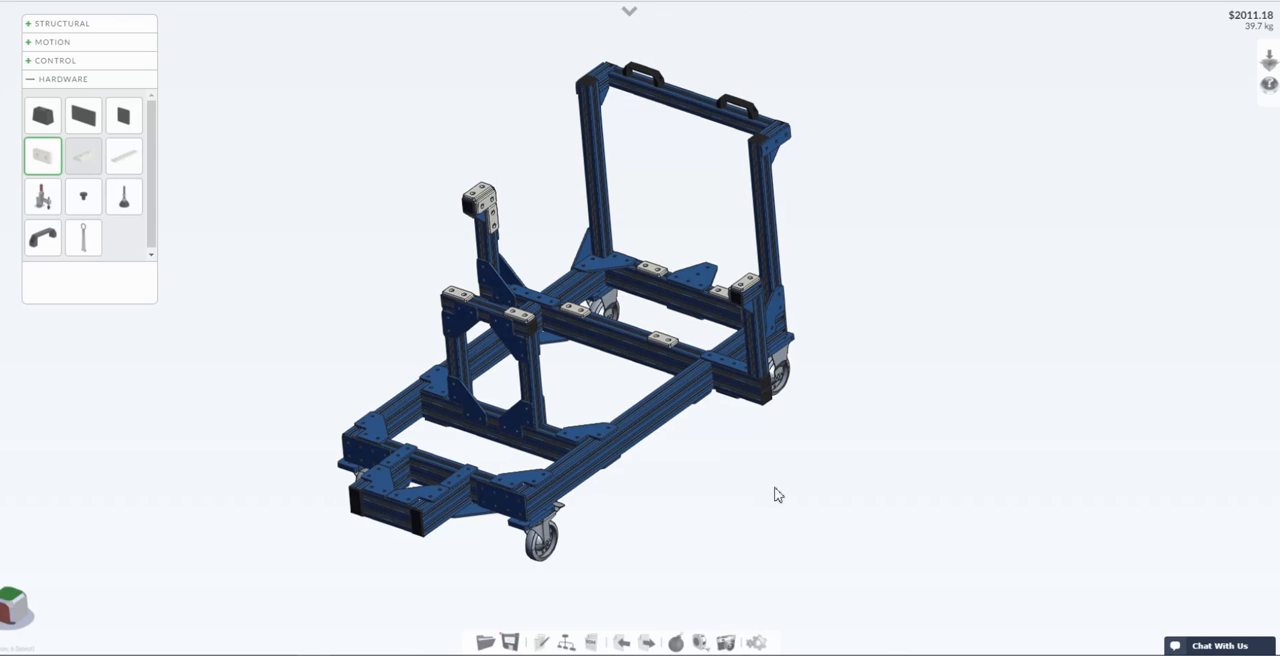
mouse_move(1270, 70)
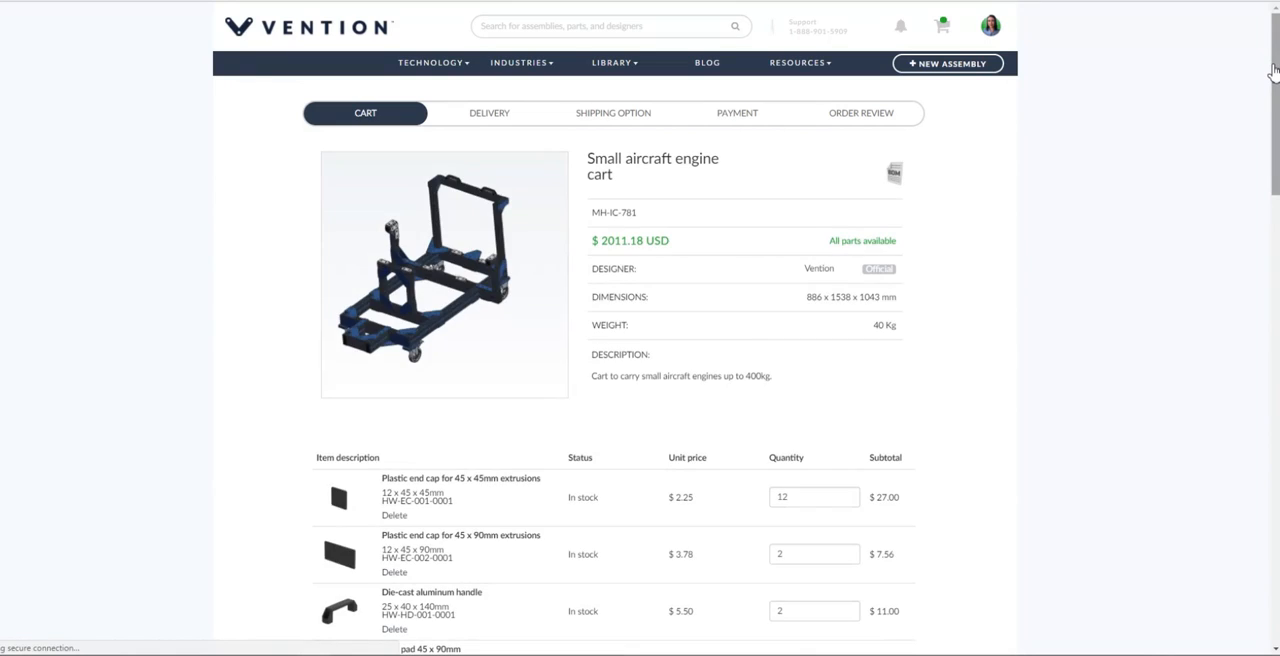
Review the order's parts list and start the live support chat
scroll("down", 3)
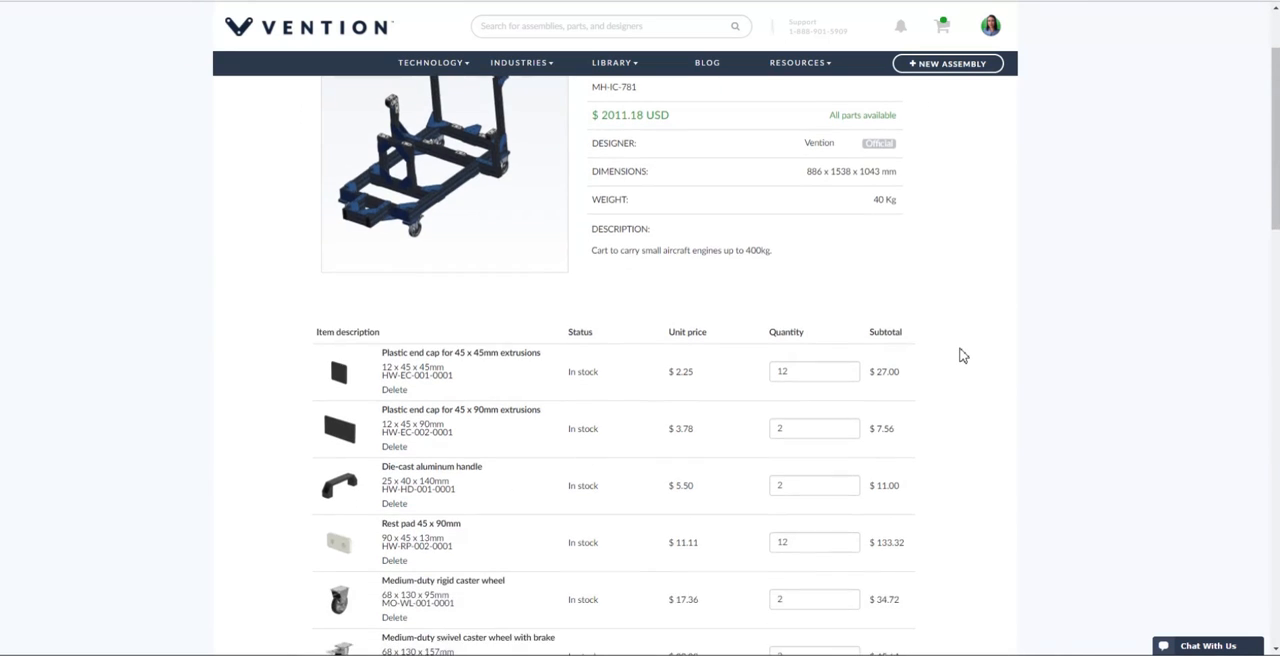
scroll("down", 3)
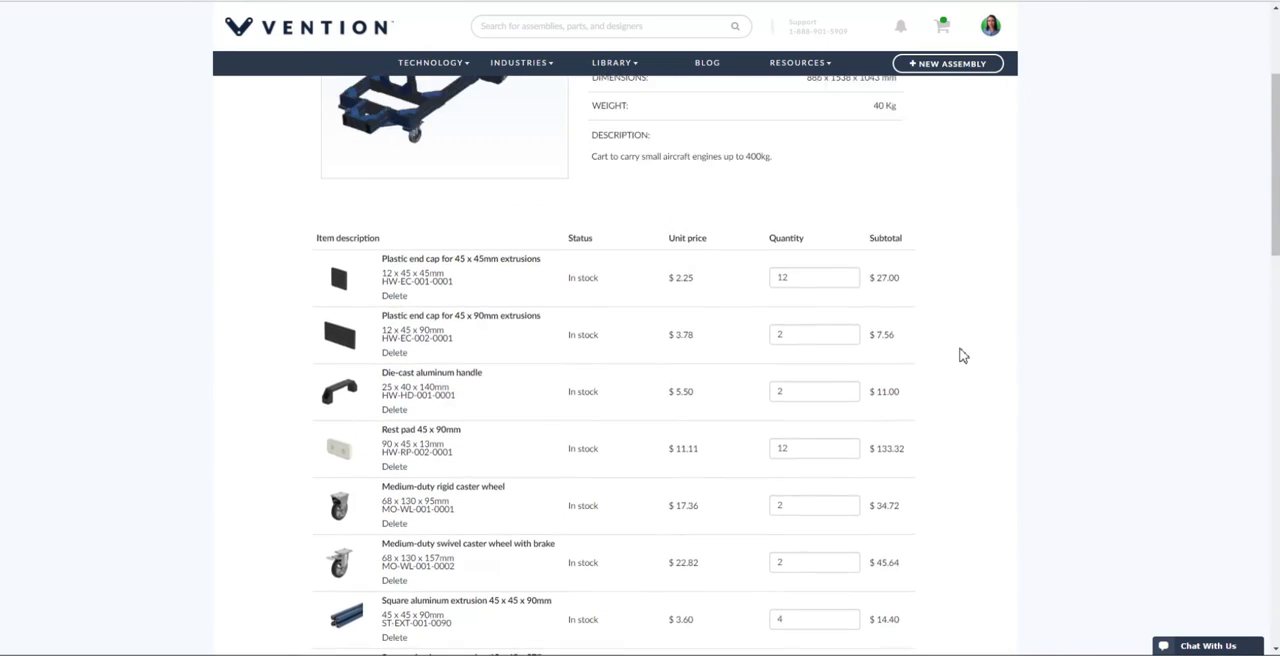
scroll("up", 3)
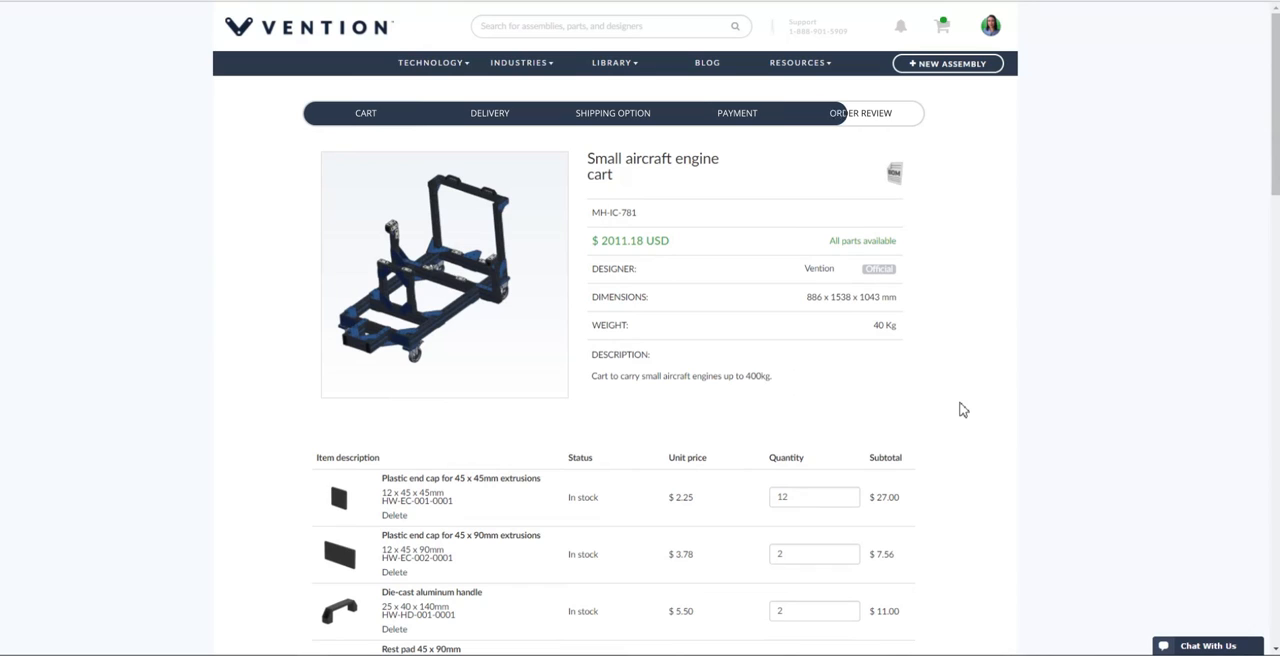
mouse_move(764, 408)
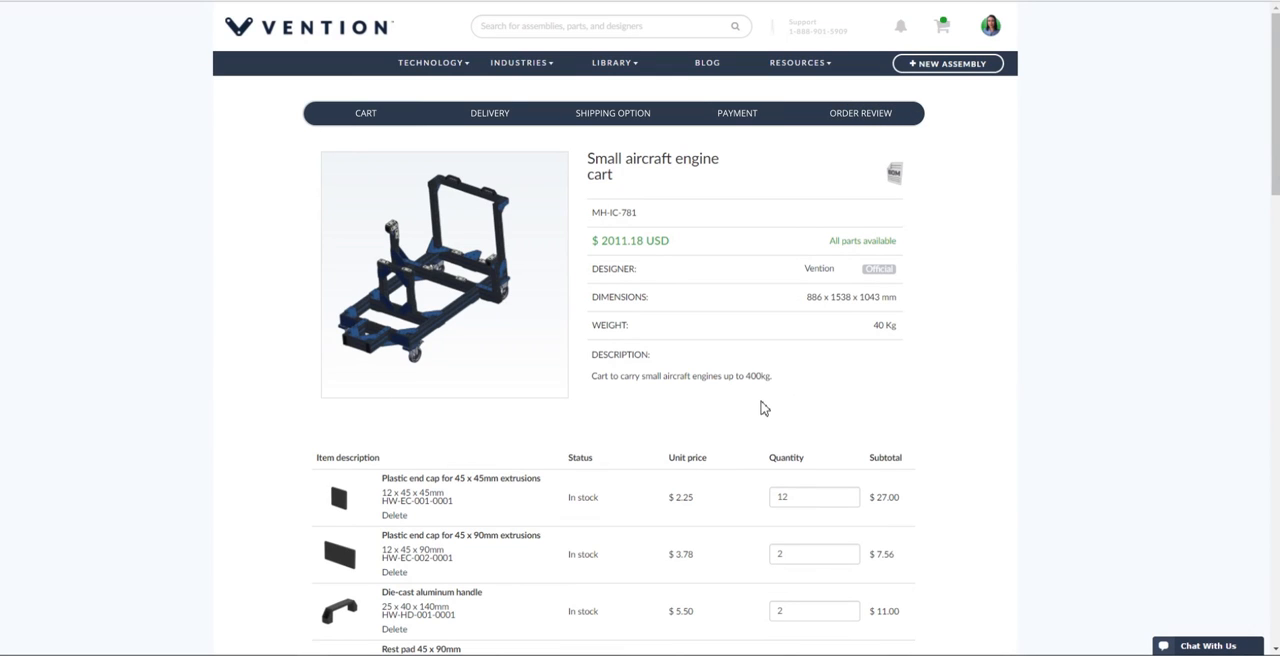
mouse_move(772, 624)
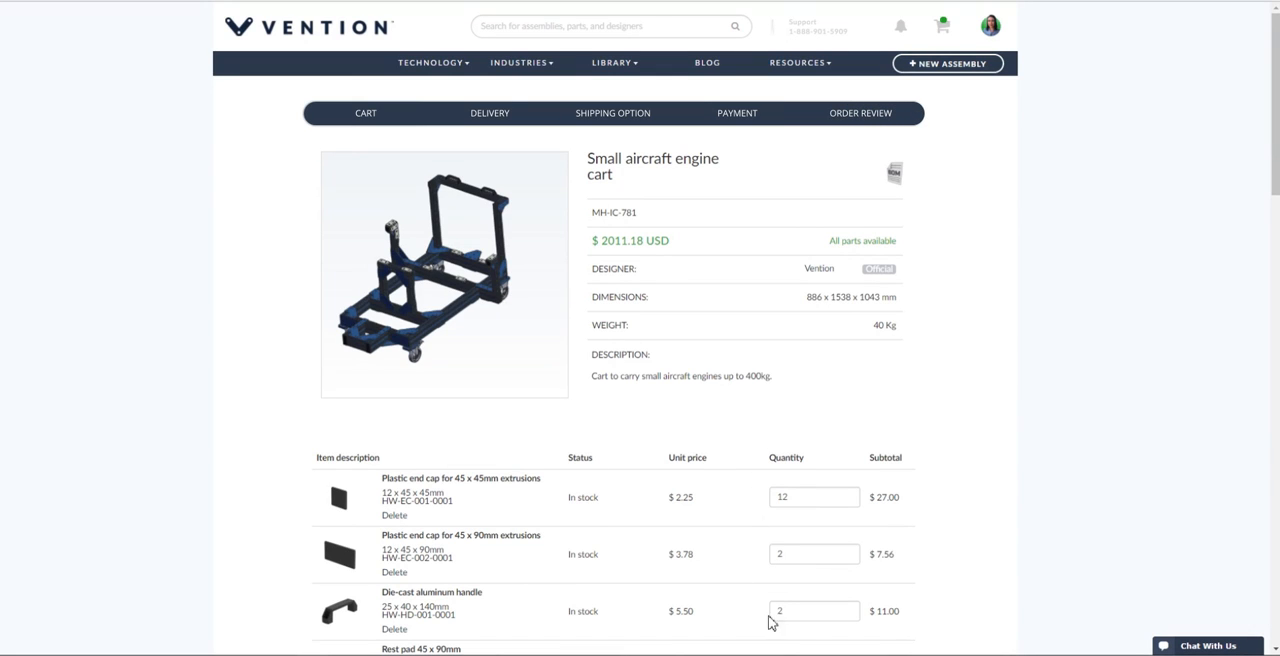
left_click(1206, 644)
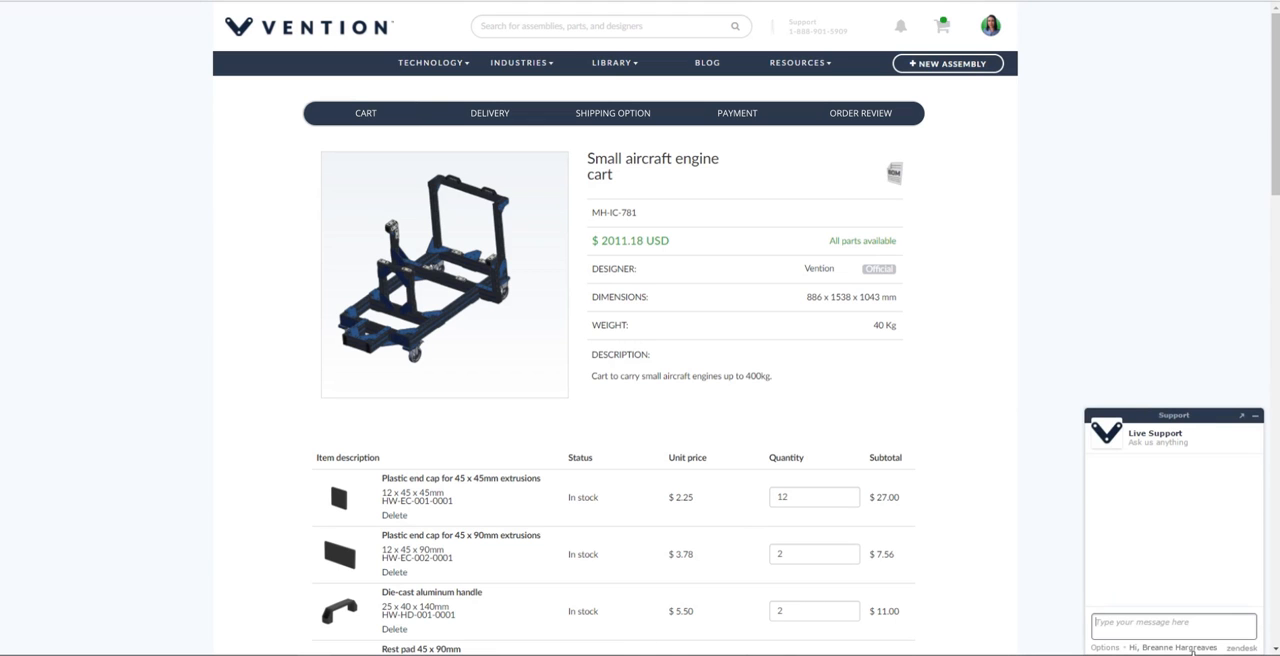